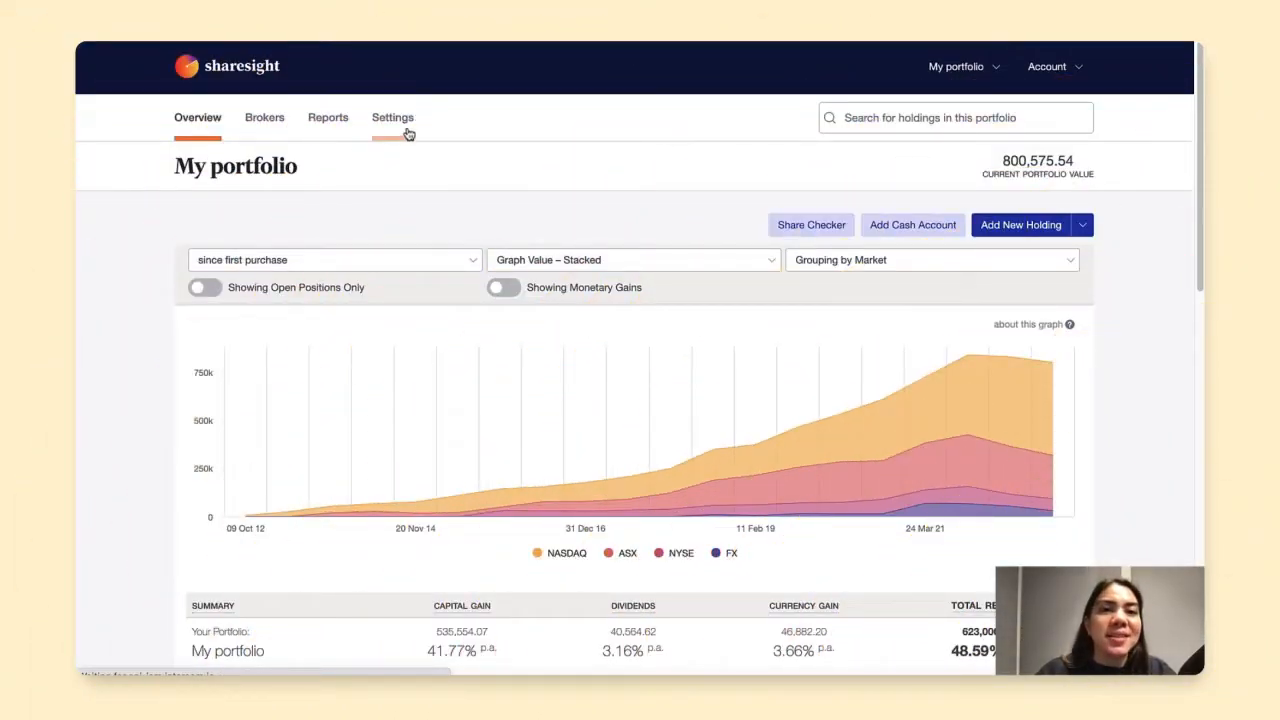
# Go to Settings and bring up Portfolio sharing for My portfolio
pyautogui.click(392, 116)
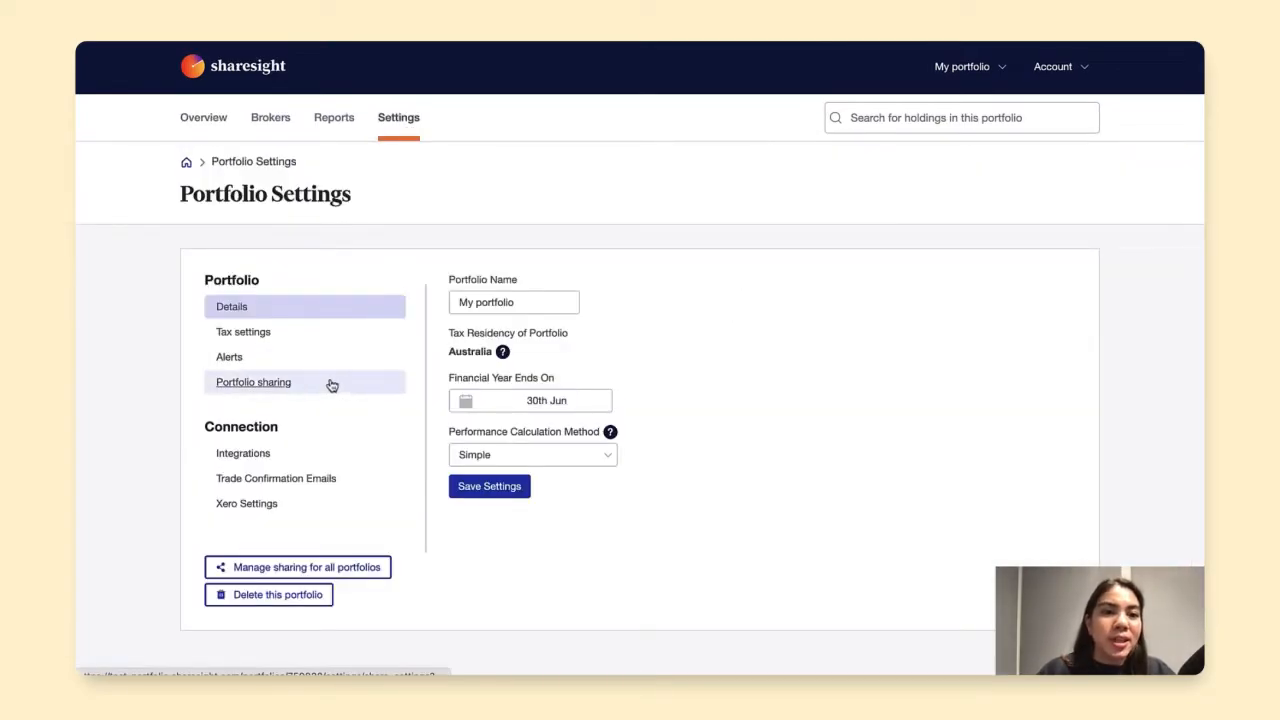
pyautogui.click(252, 382)
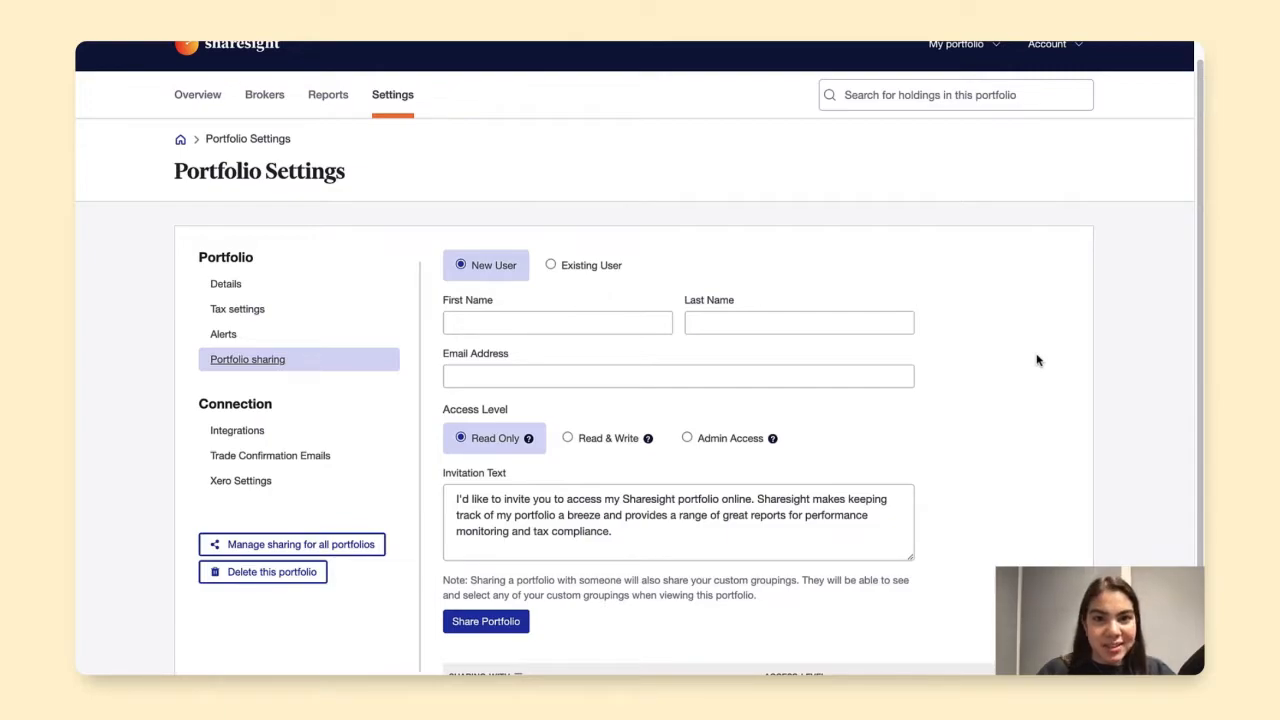
pyautogui.scroll(-3)
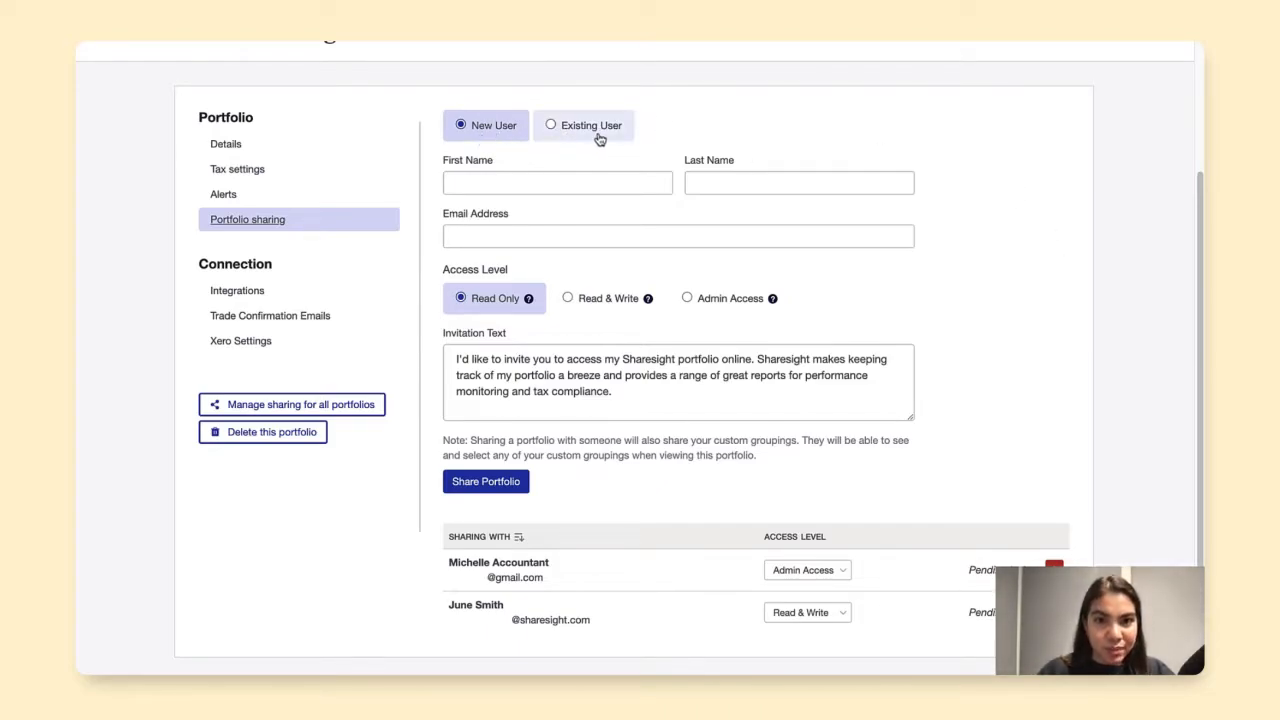
pyautogui.click(552, 124)
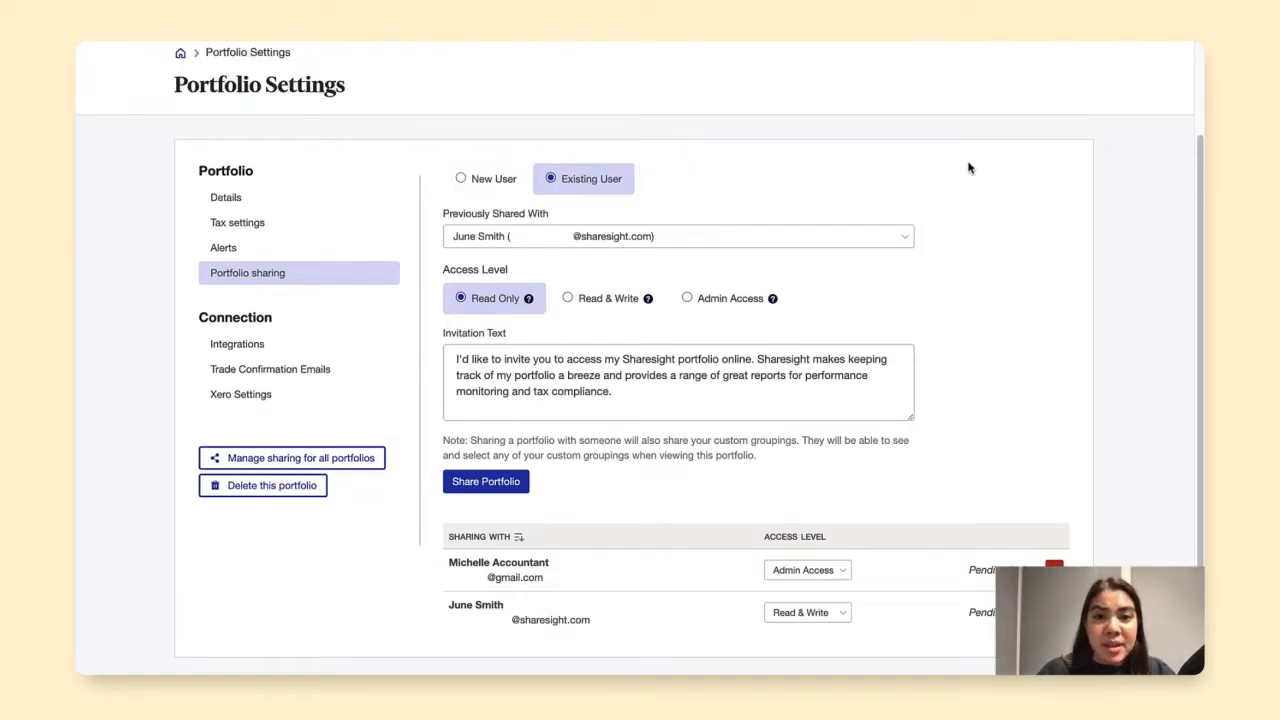
pyautogui.moveTo(1022, 174)
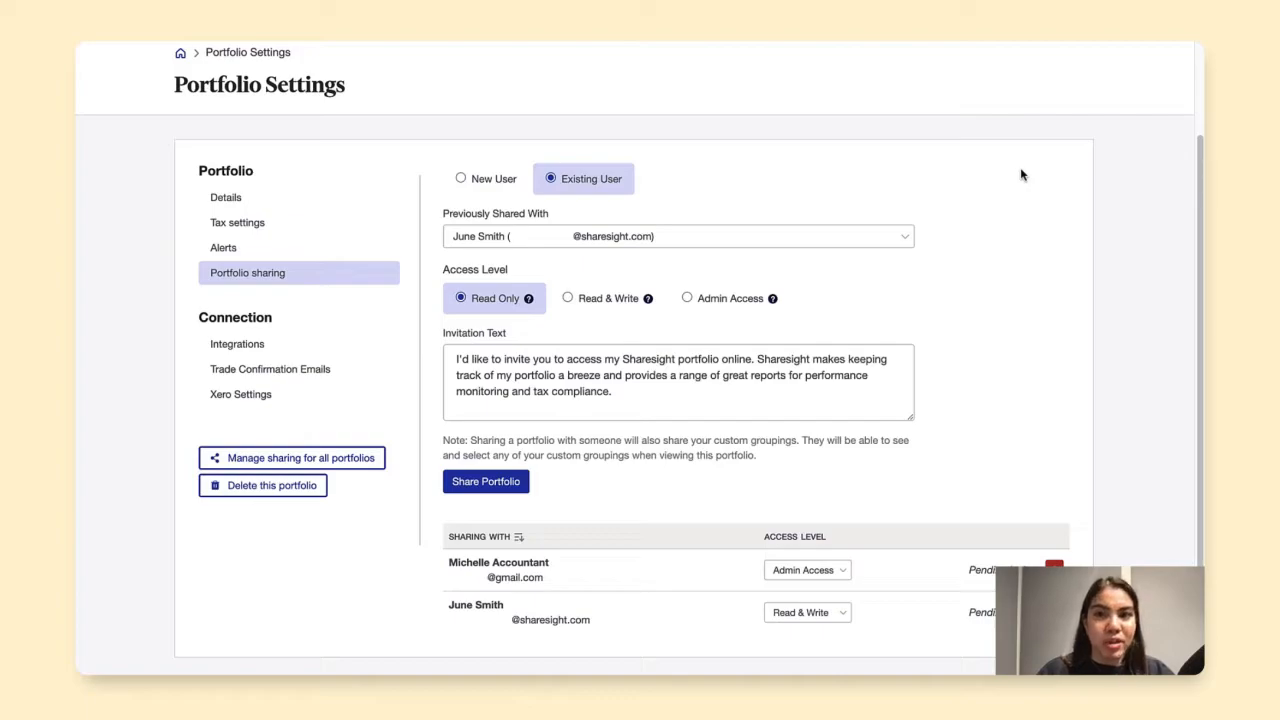
pyautogui.click(678, 236)
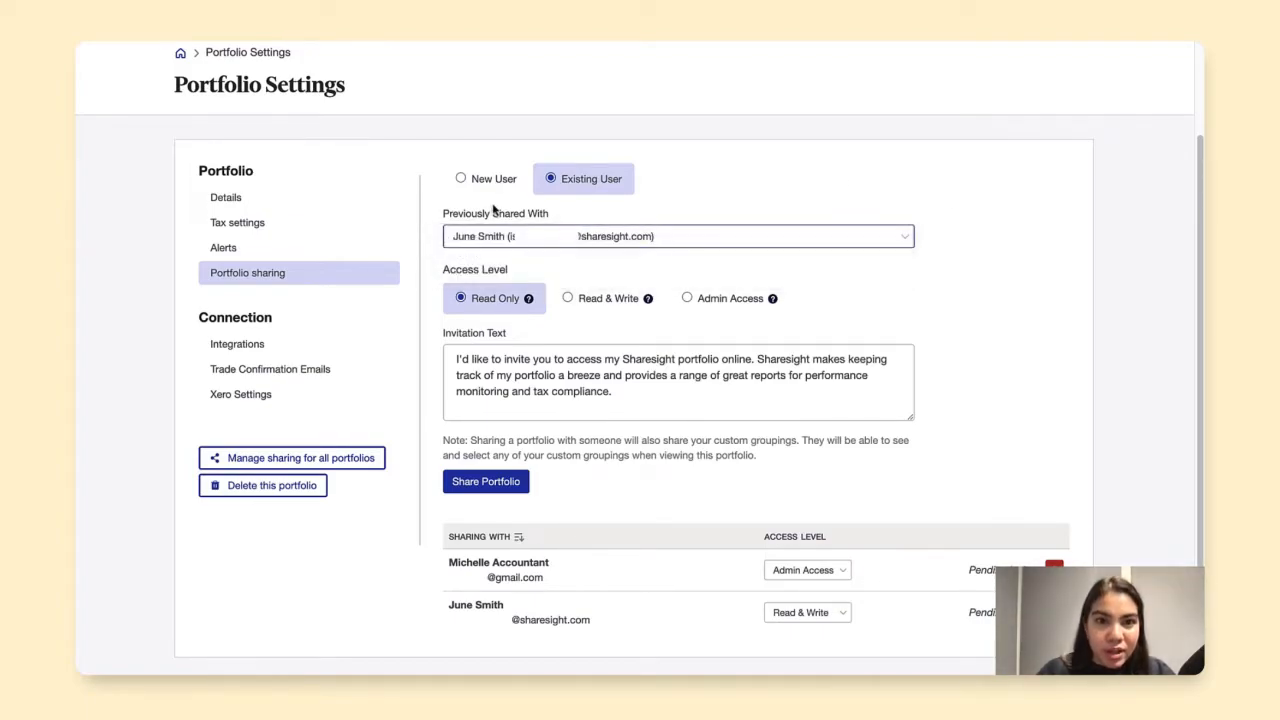
pyautogui.click(460, 178)
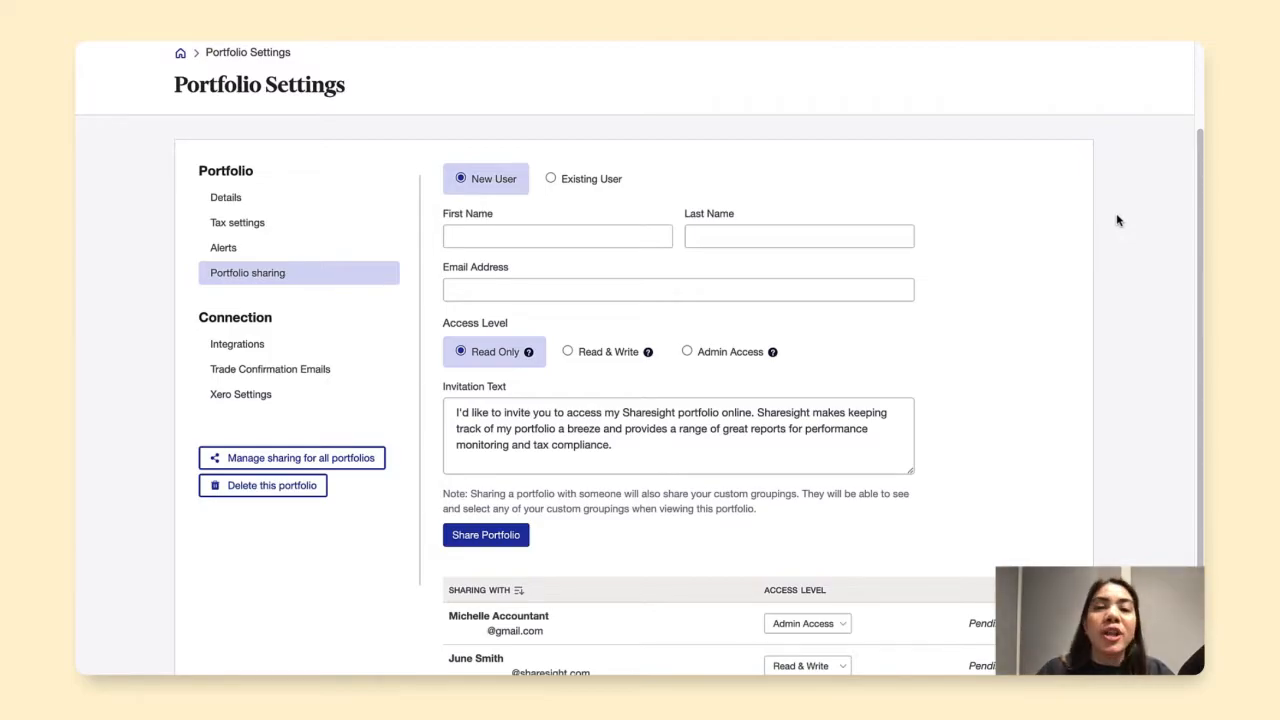
pyautogui.click(556, 236)
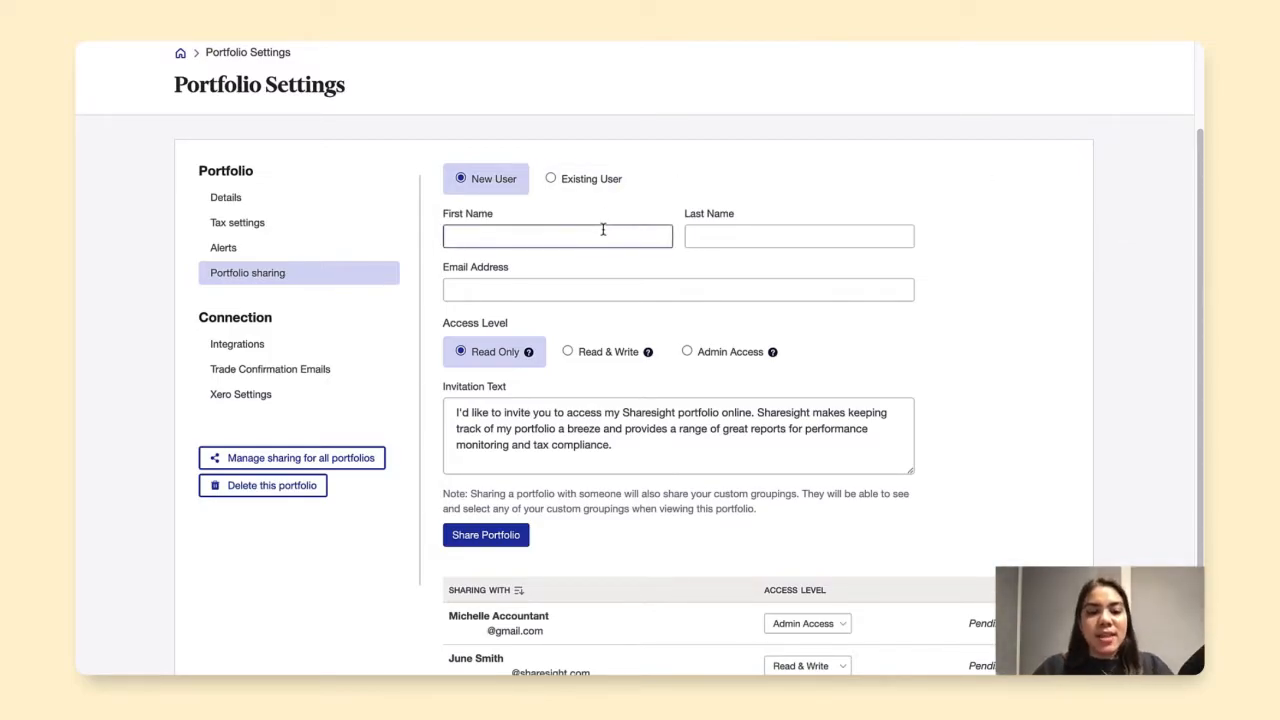
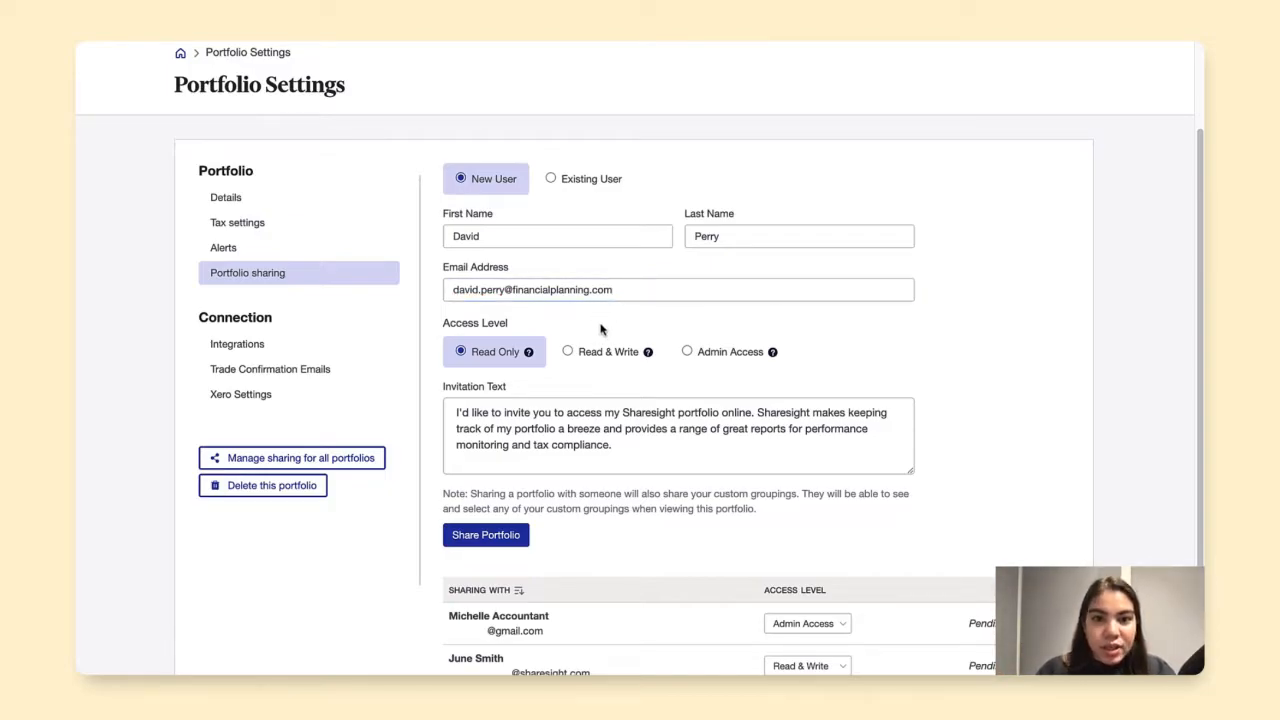
pyautogui.moveTo(544, 328)
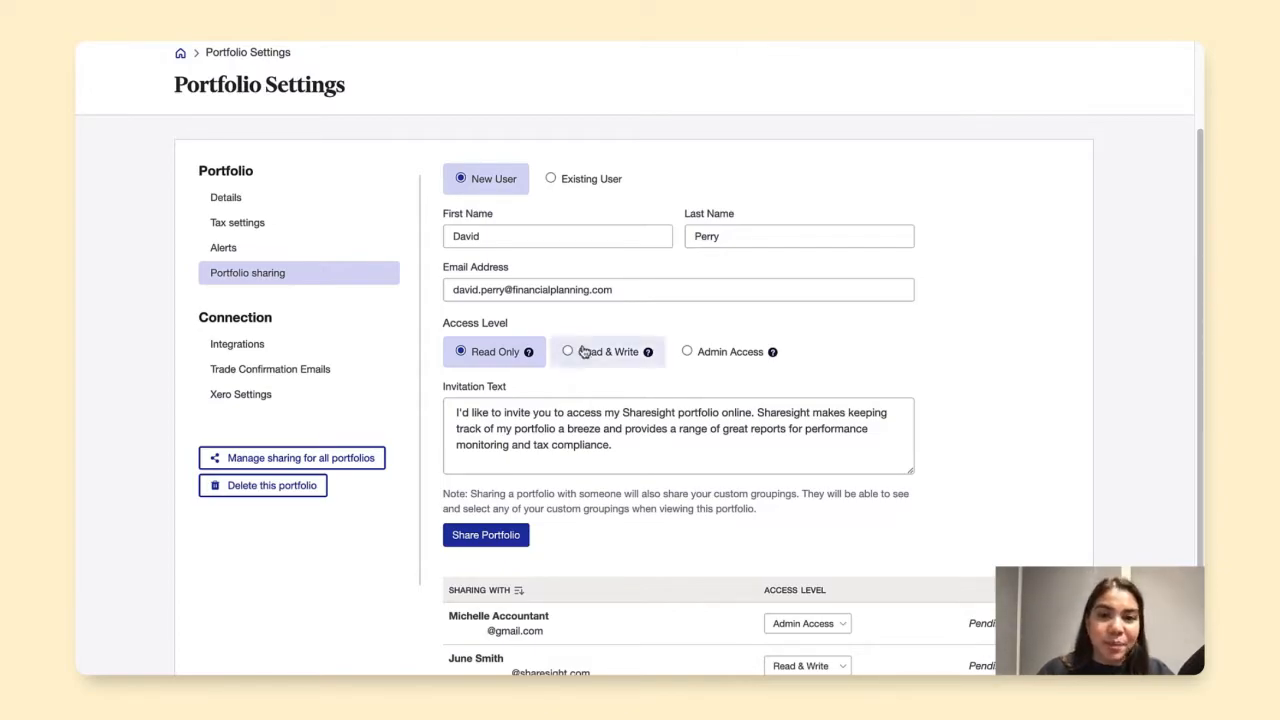
# Change the new user's access level from Read & Write to Admin Access
pyautogui.click(568, 352)
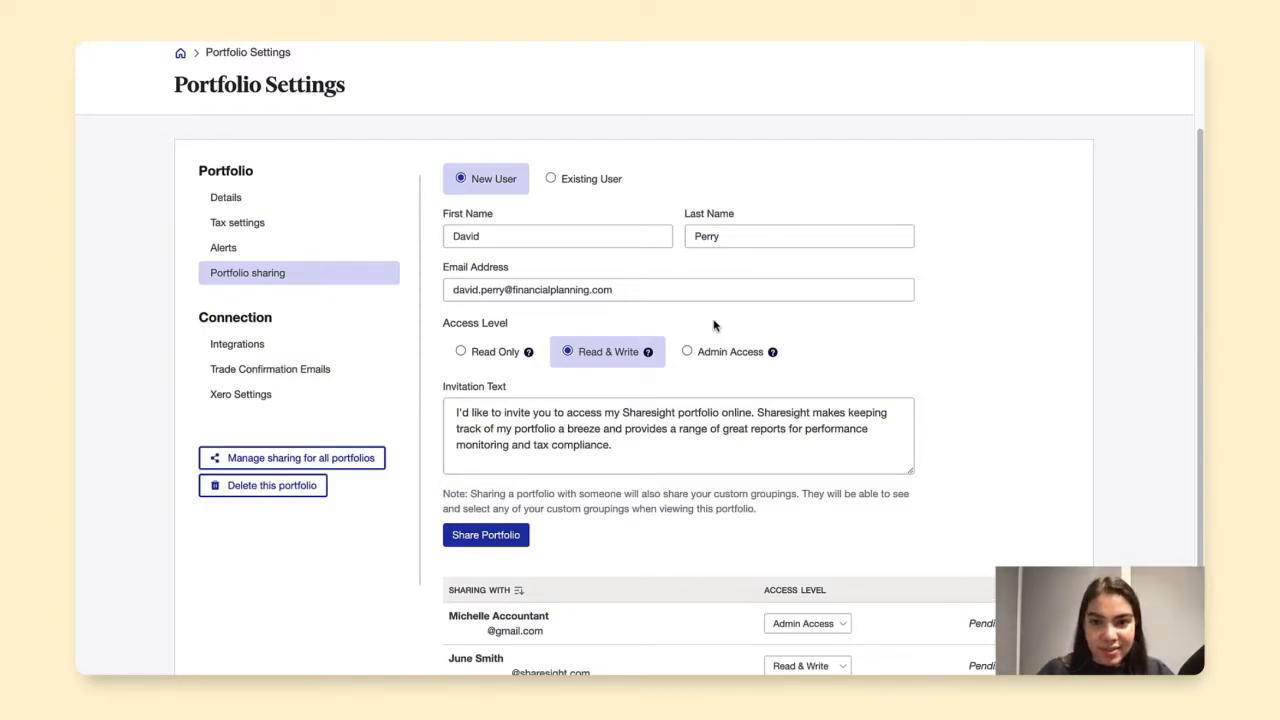
pyautogui.click(688, 352)
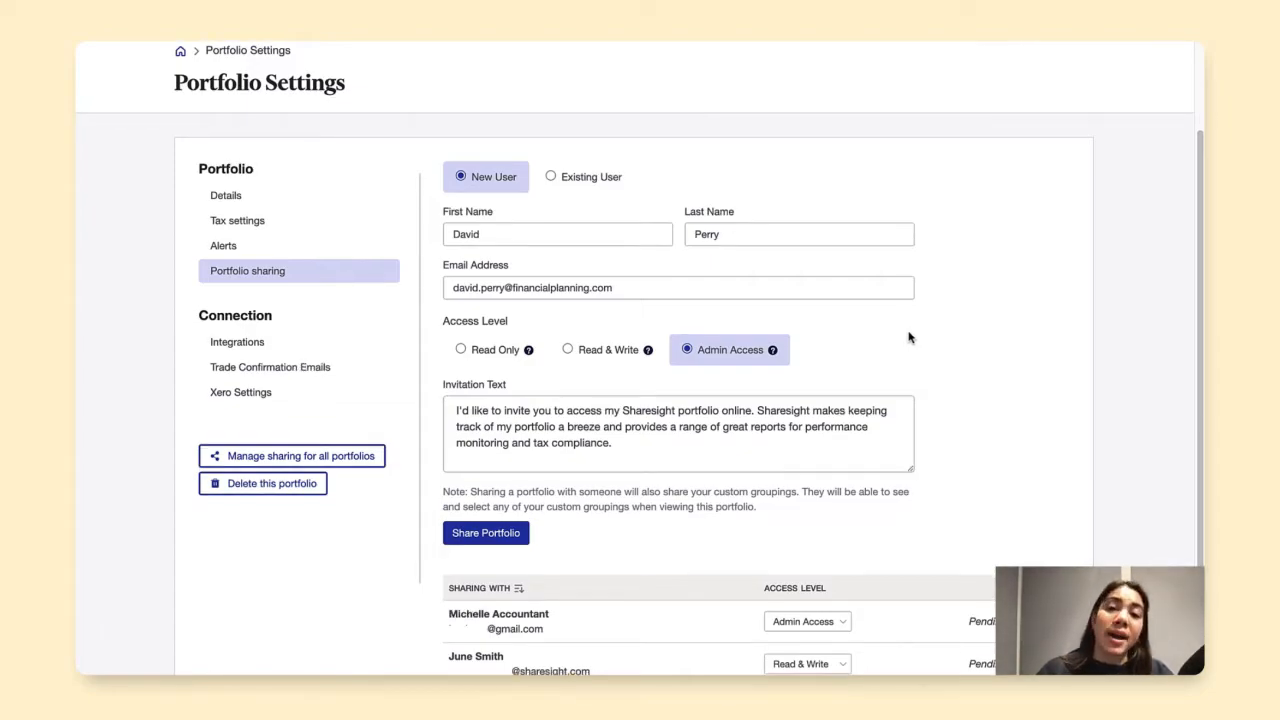
pyautogui.scroll(-3)
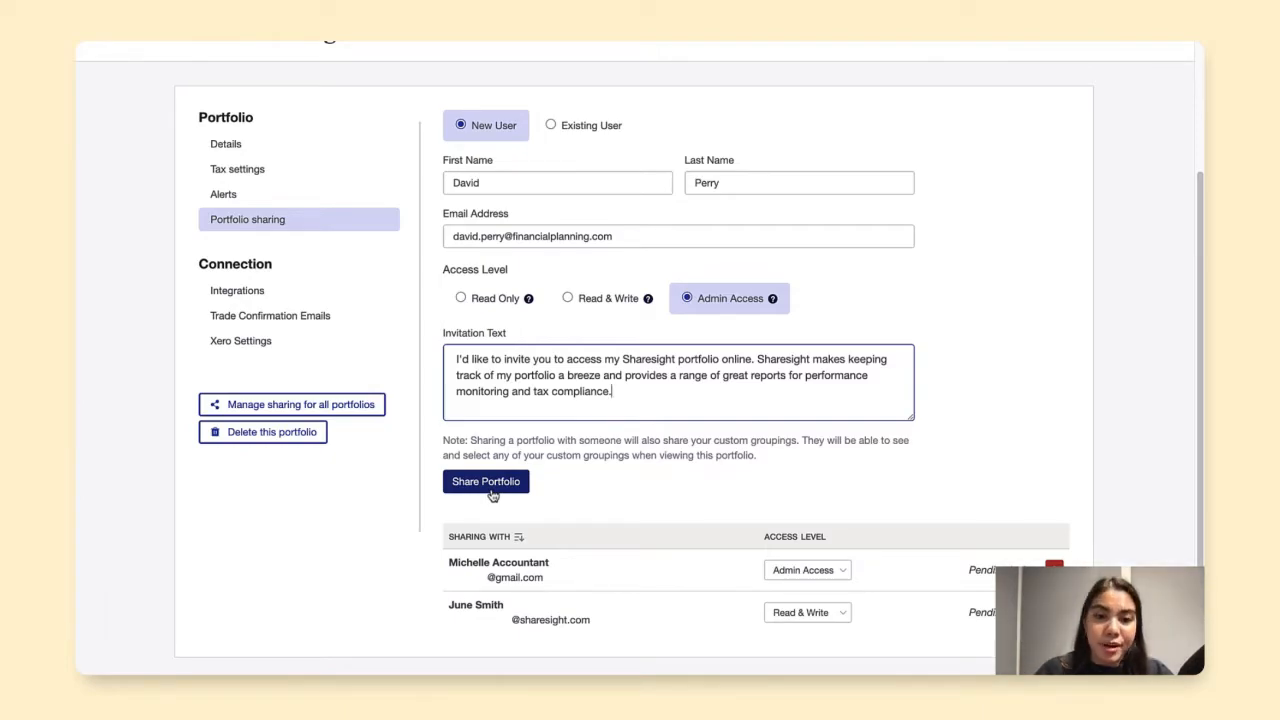
pyautogui.click(486, 480)
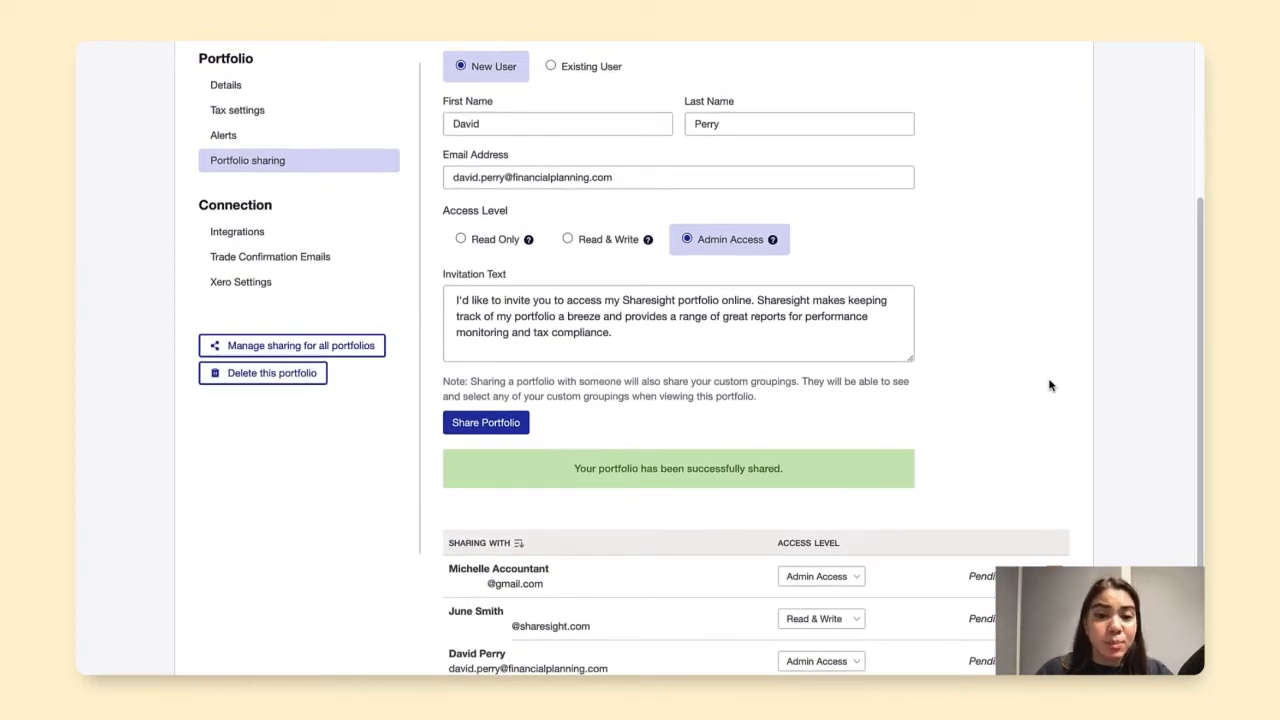
# Keep Michelle Accountant's admin access, then request to revoke her access via the trash icon
pyautogui.scroll(-3)
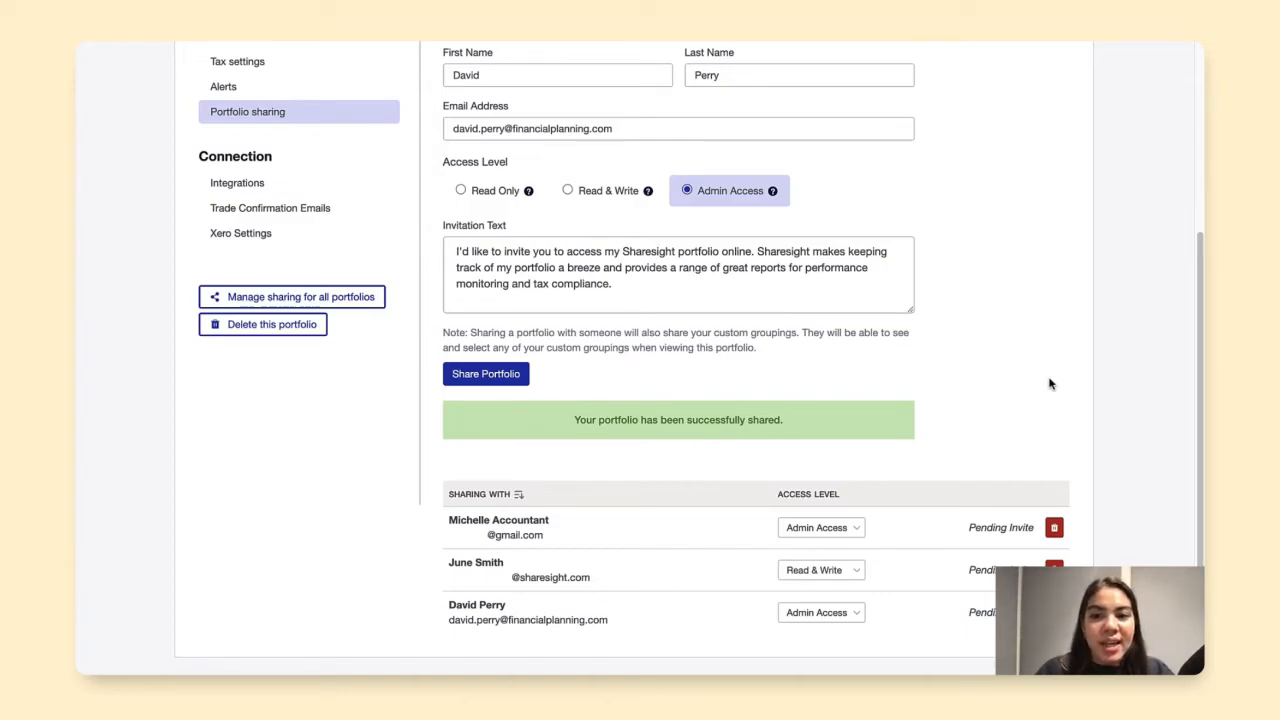
pyautogui.click(820, 528)
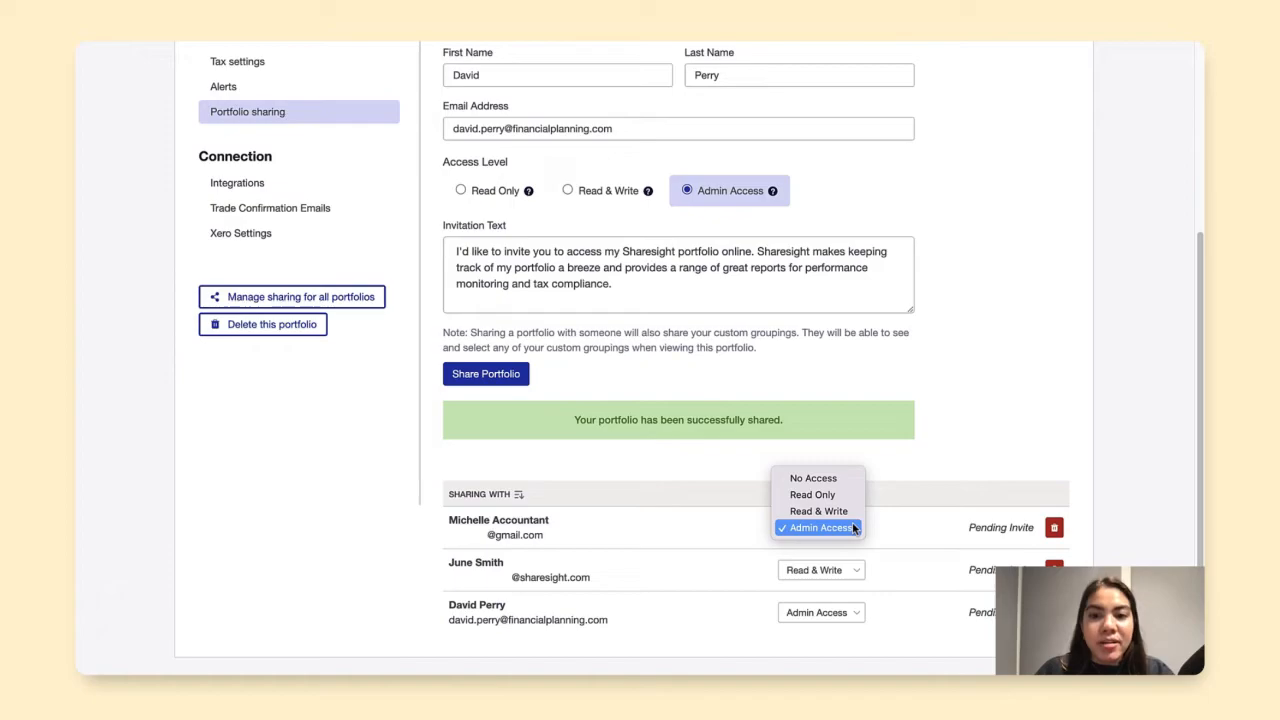
pyautogui.click(816, 528)
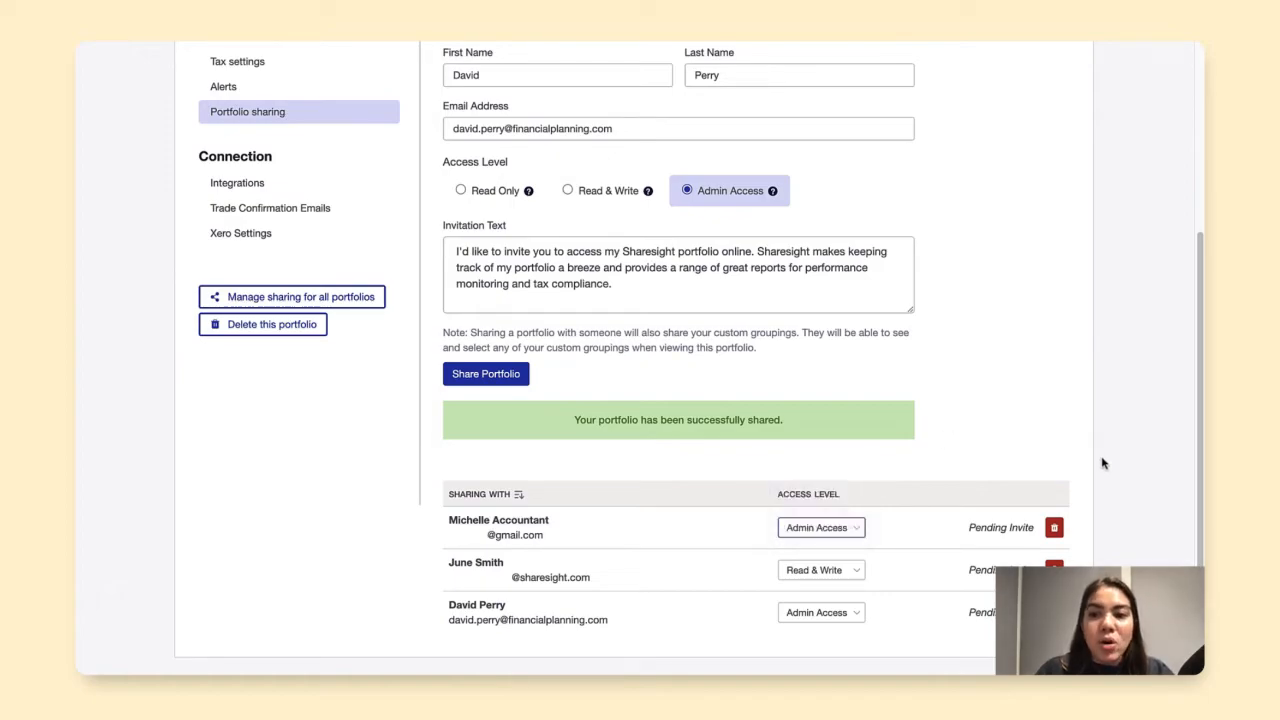
pyautogui.moveTo(1054, 528)
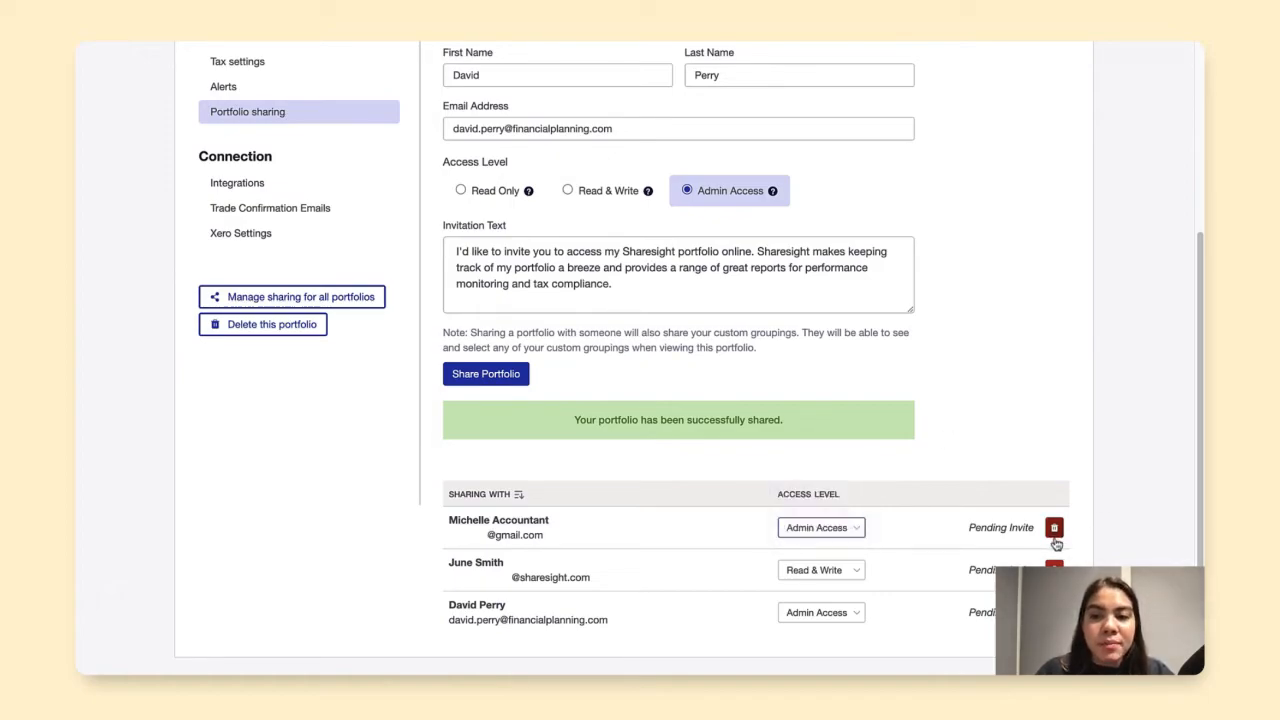
pyautogui.click(1054, 528)
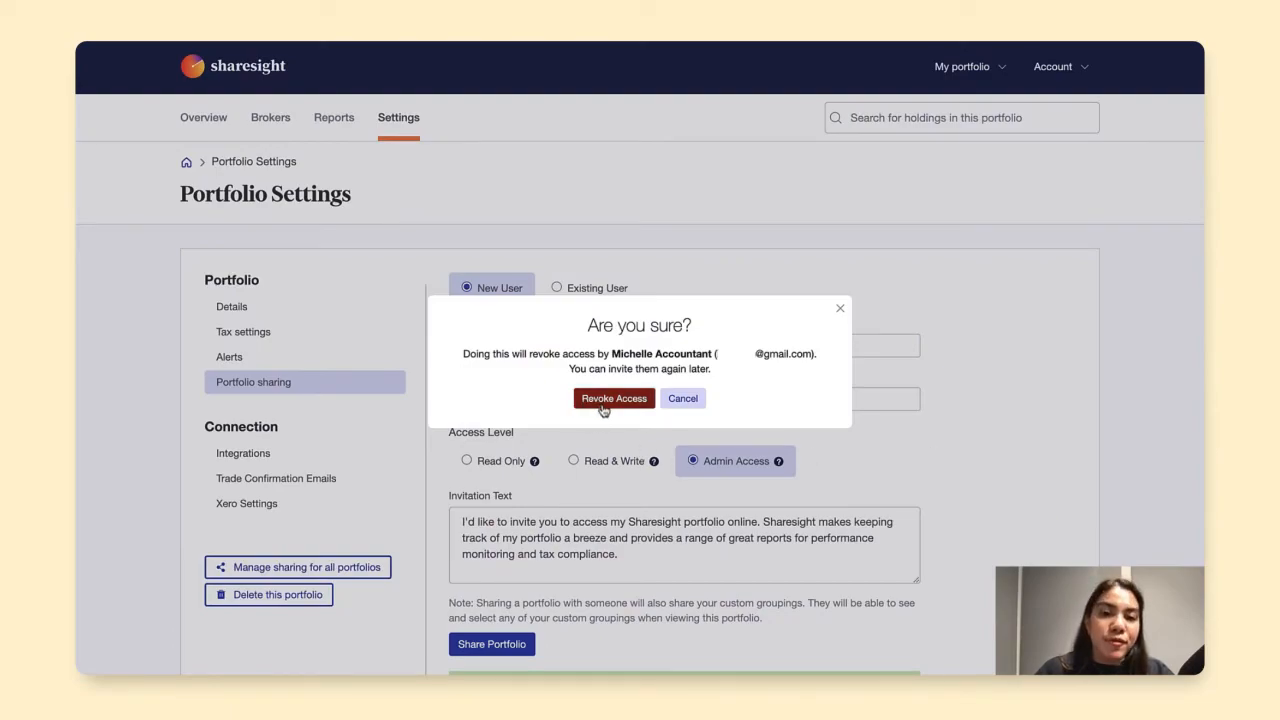